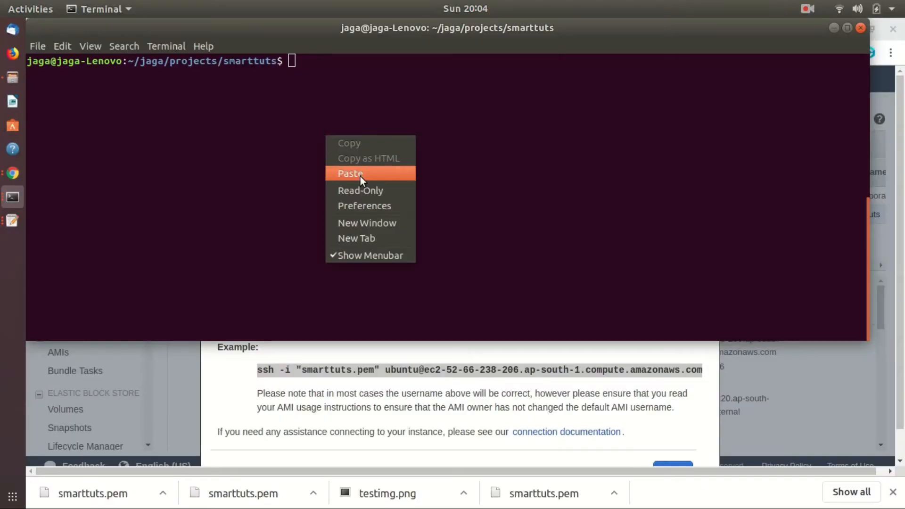
Run the pasted ssh command, then activate the env virtualenv with 'source env/bin/activate'.
left_click(349, 173)
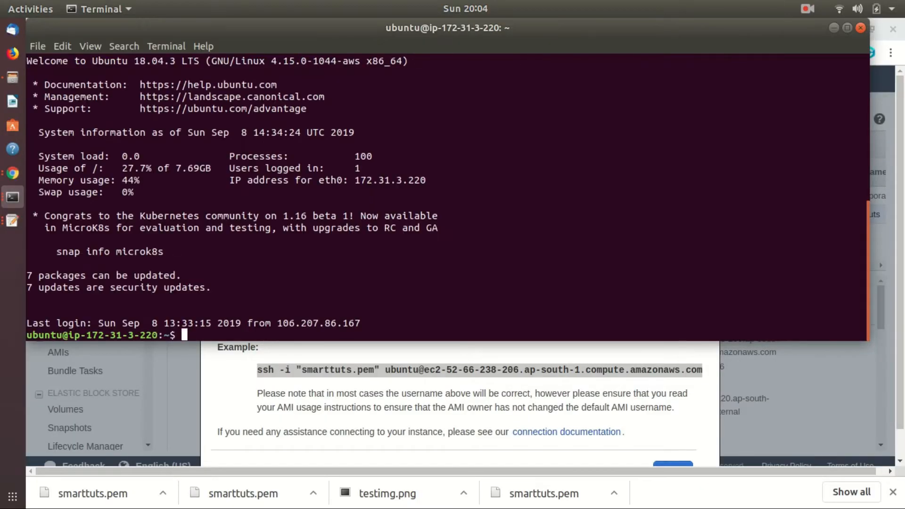
type("source env/bin")
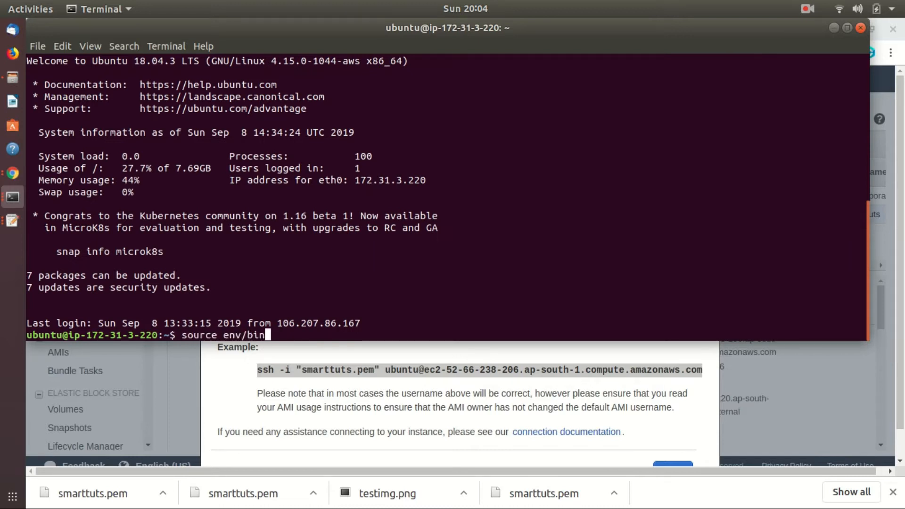
type("activate")
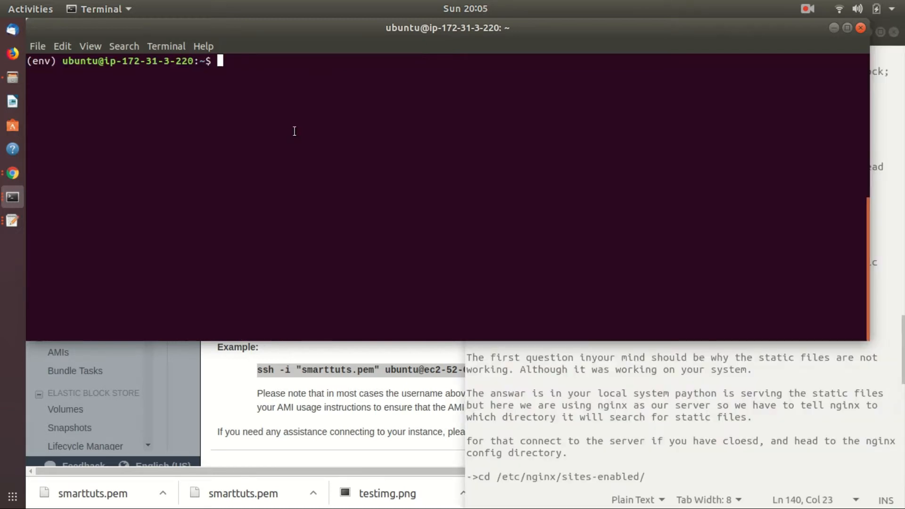
Edit /etc/nginx/sites-enabled/django.conf with sudo nano, setting server_name to smarttuts.com.
type("cd")
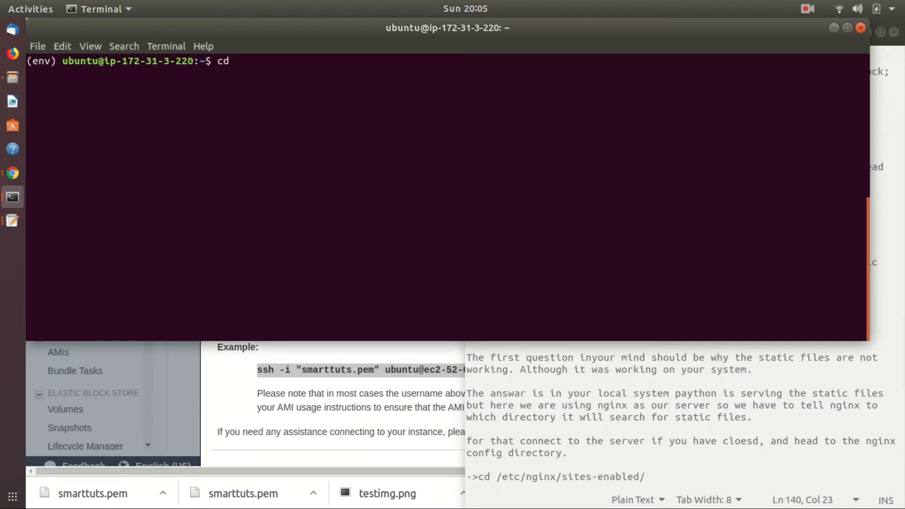
right_click(301, 115)
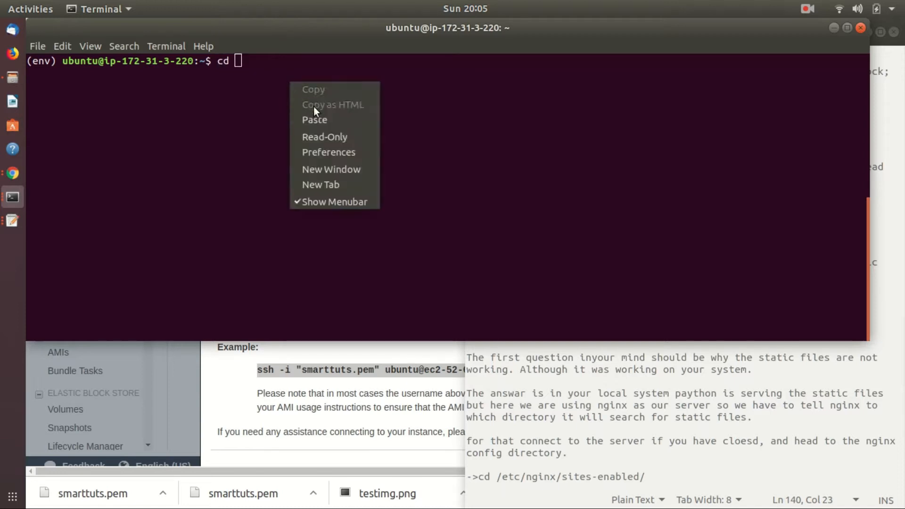
left_click(314, 120)
type("l")
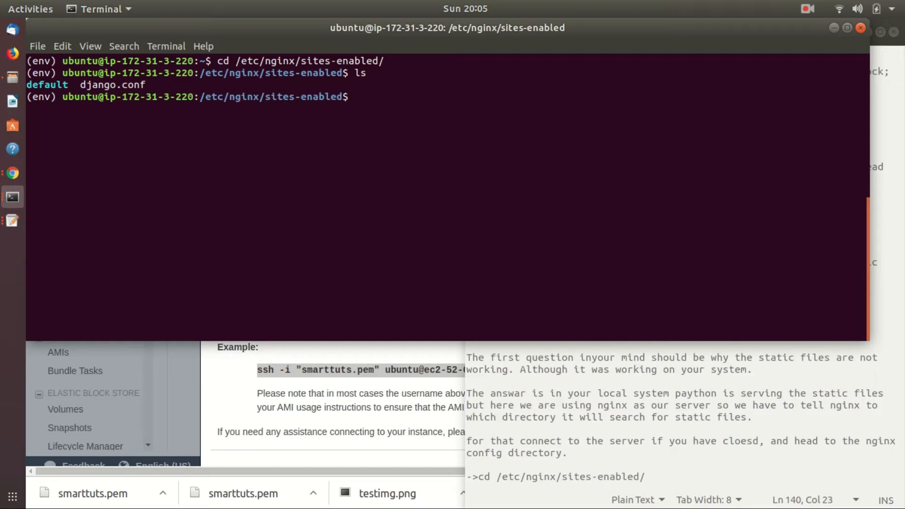
type("sudo nano")
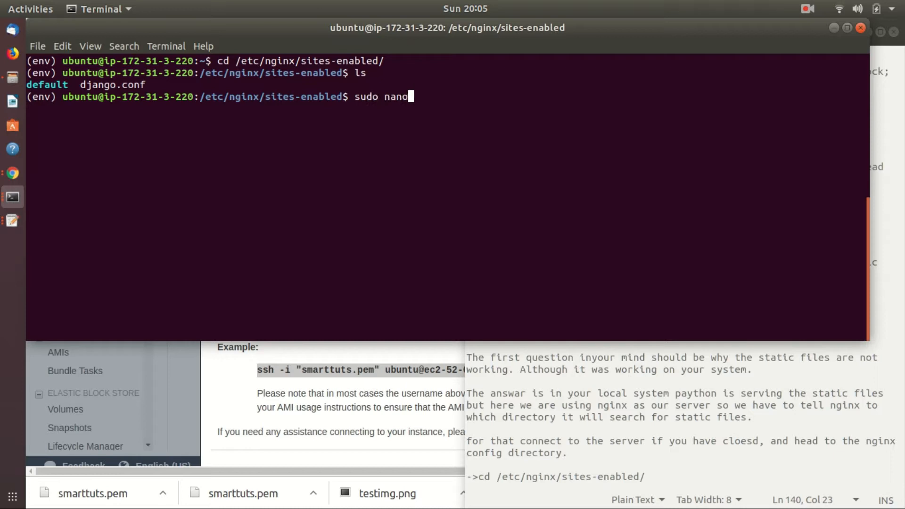
type("djan")
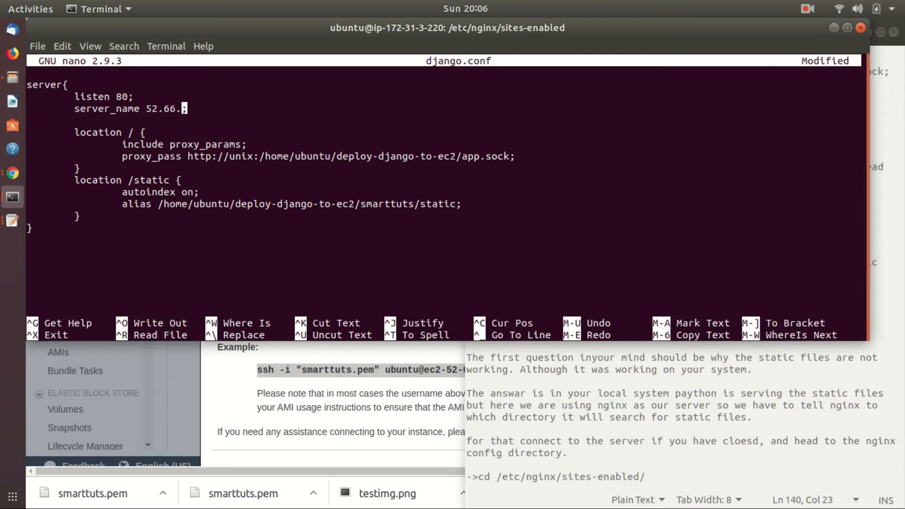
type("smarttuts.com")
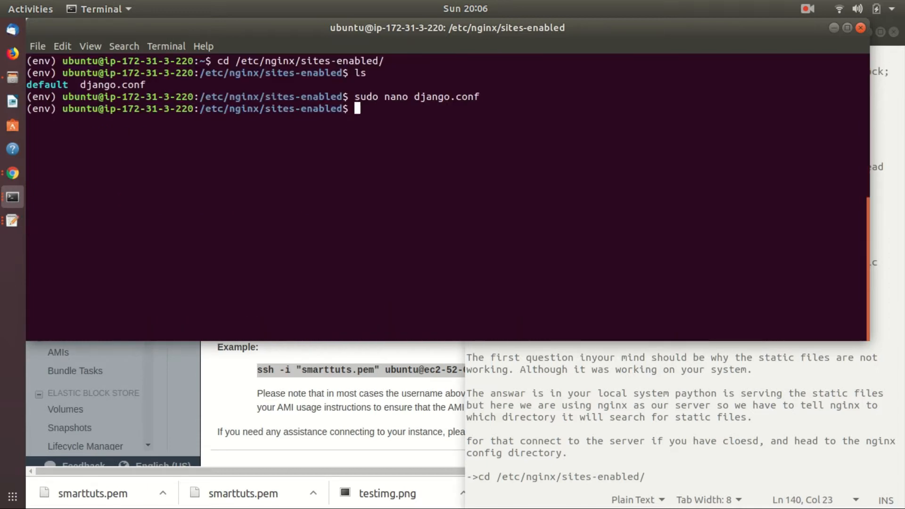
Test the config with 'sudo nginx -t', then run 'sudo service nginx restart'.
type("sud")
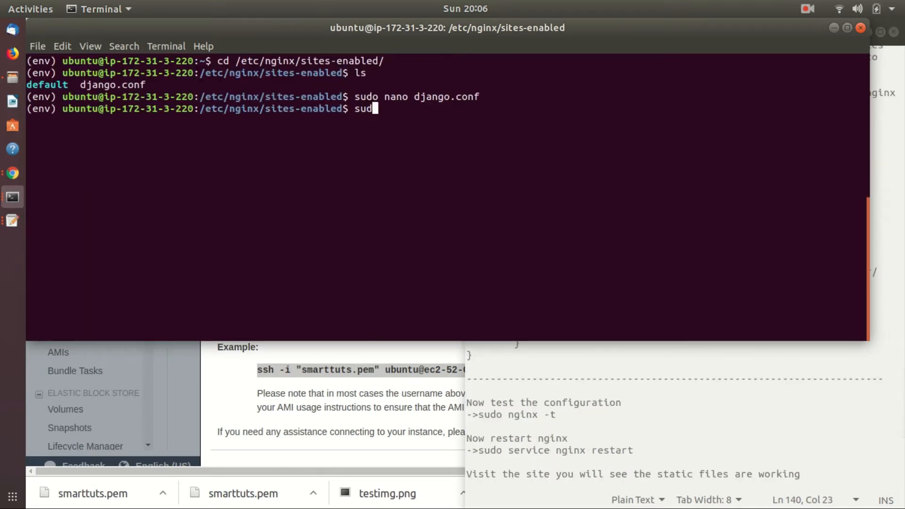
type("nginx -t")
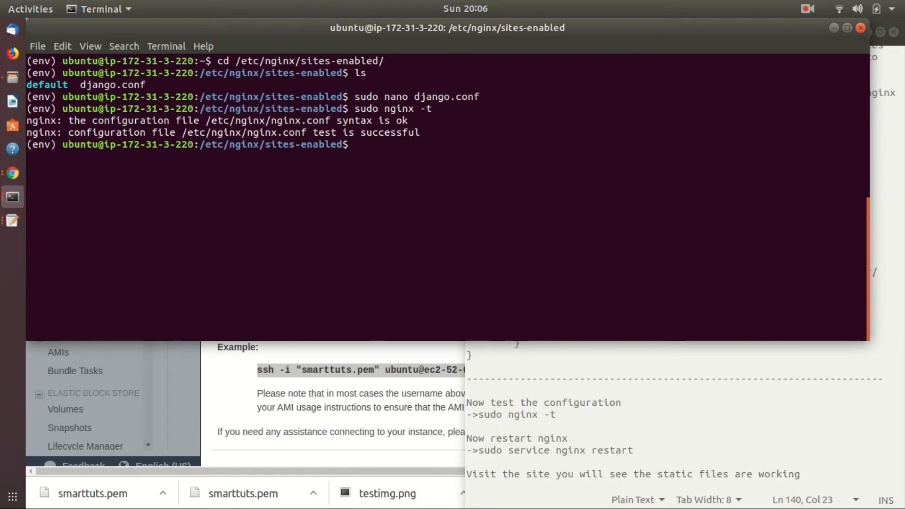
type("sudo")
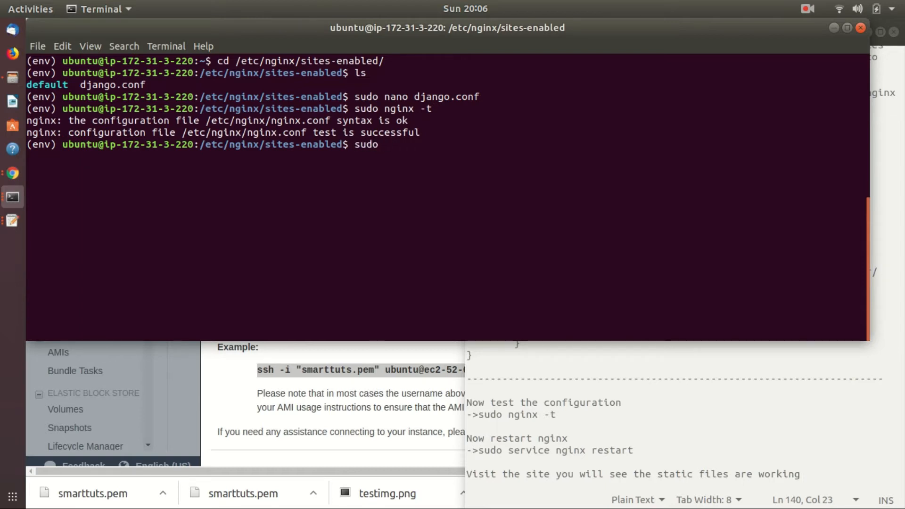
type("service n")
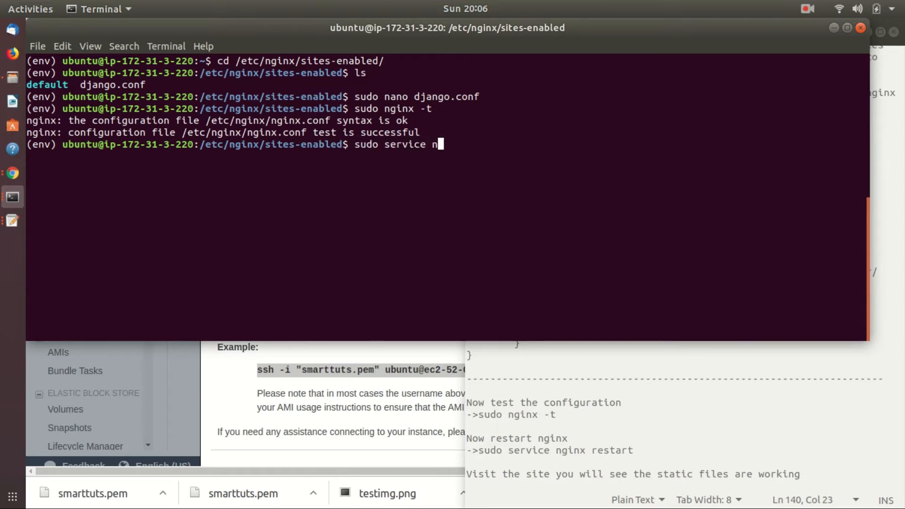
type("ginx re")
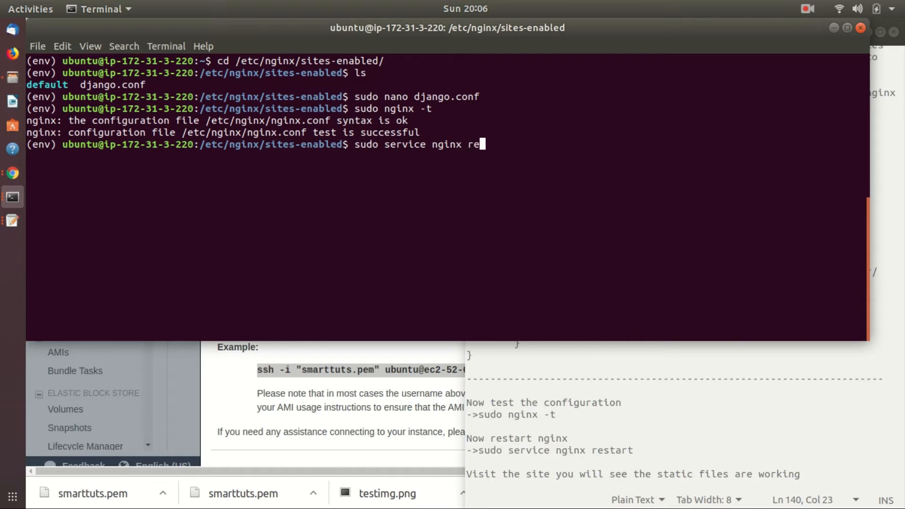
type("start")
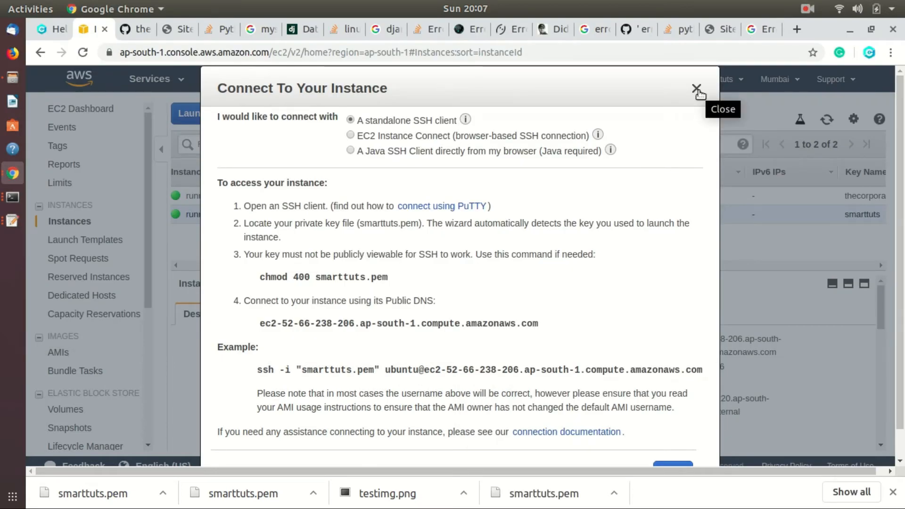
Dismiss the connection dialog and select the smarttuts instance's public IP 52.66.238.206.
left_click(697, 91)
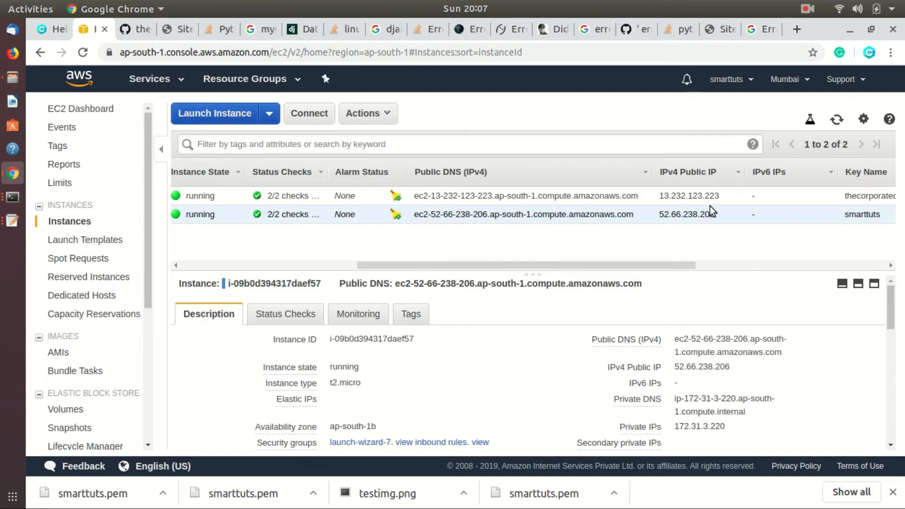
double_click(687, 214)
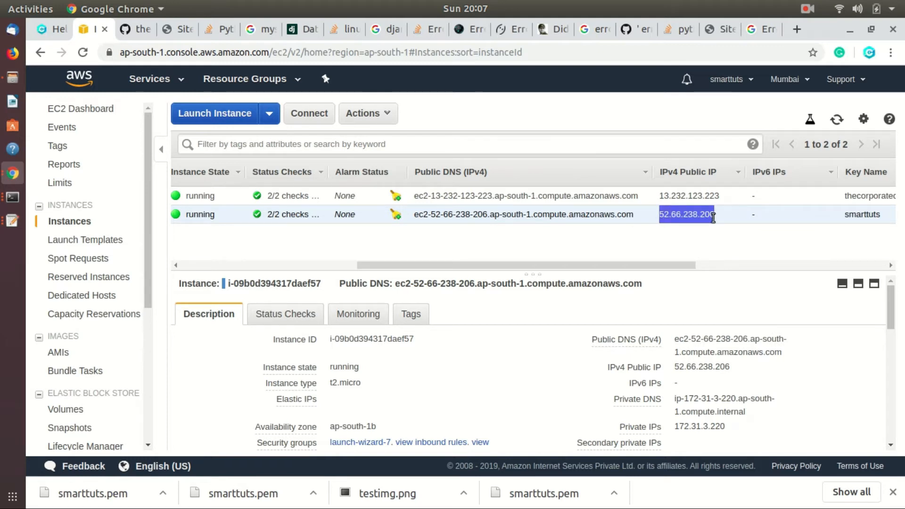
mouse_move(218, 196)
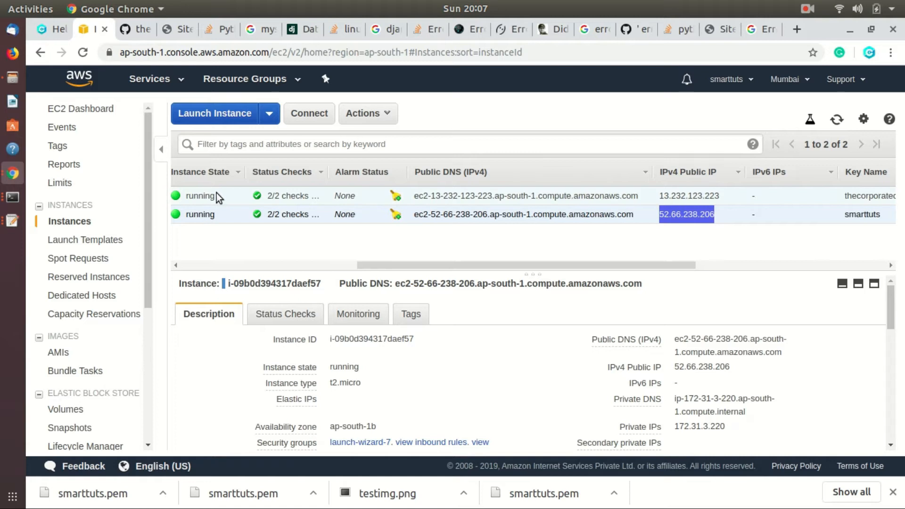
scroll("down", 3)
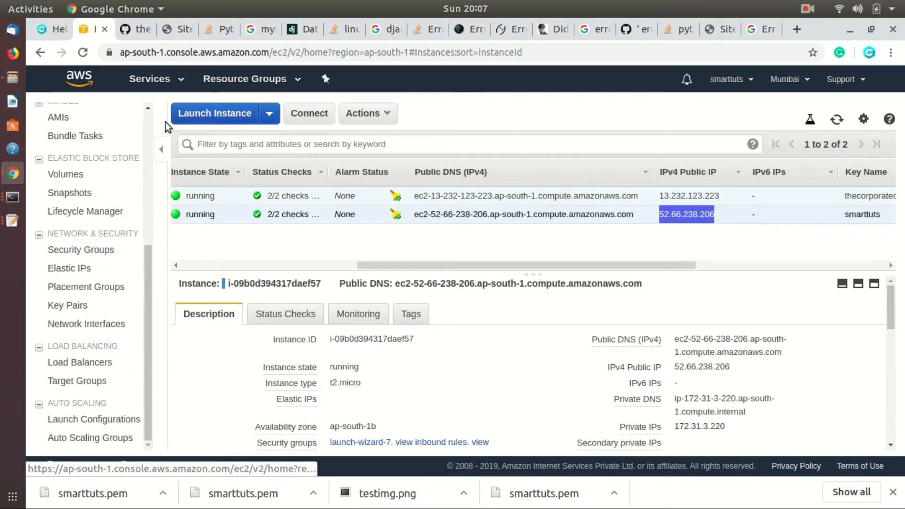
Search the Services menu for 'rou' and go to the Route 53 dashboard.
left_click(150, 79)
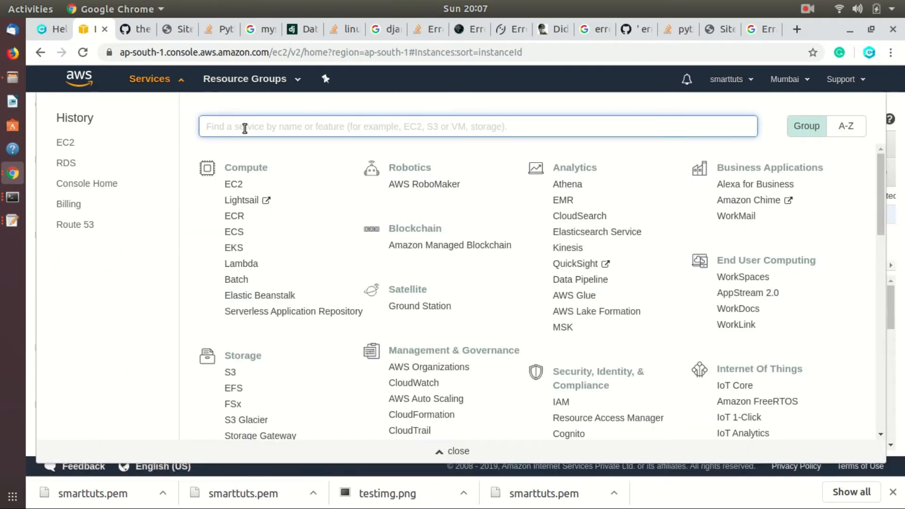
type("rou")
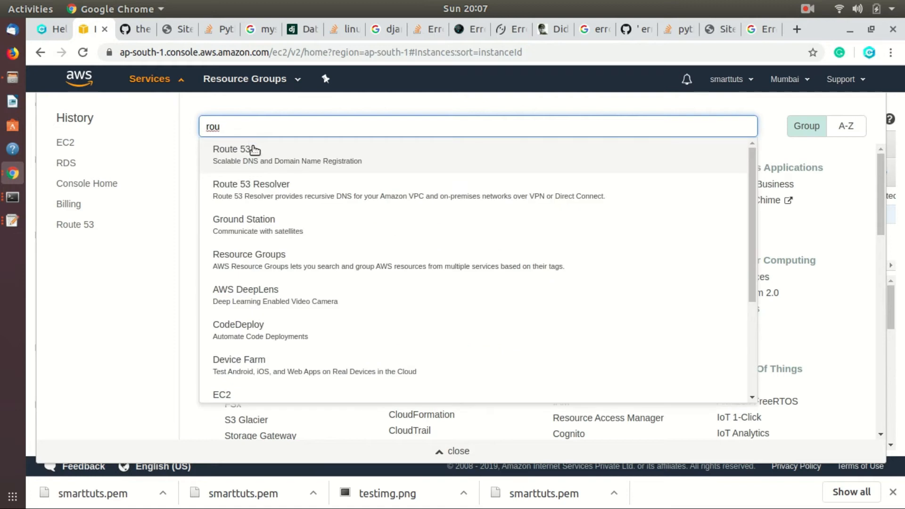
left_click(236, 149)
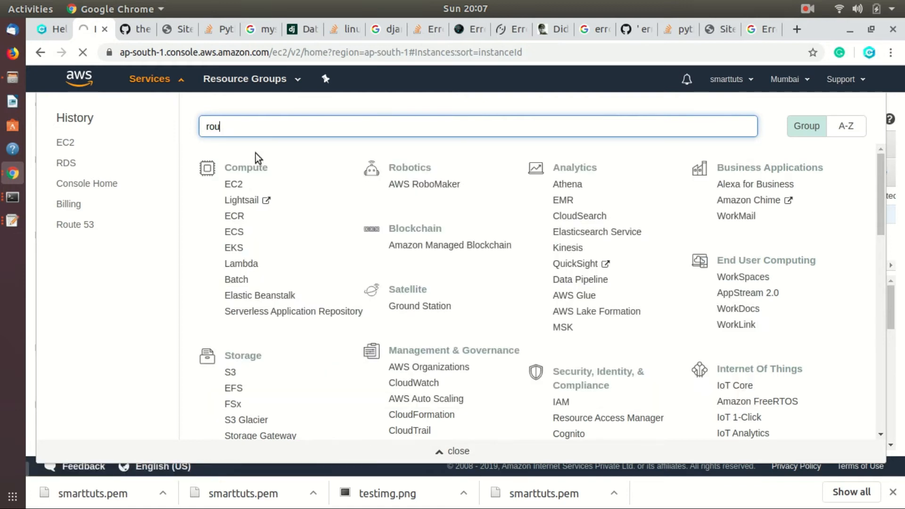
left_click(74, 224)
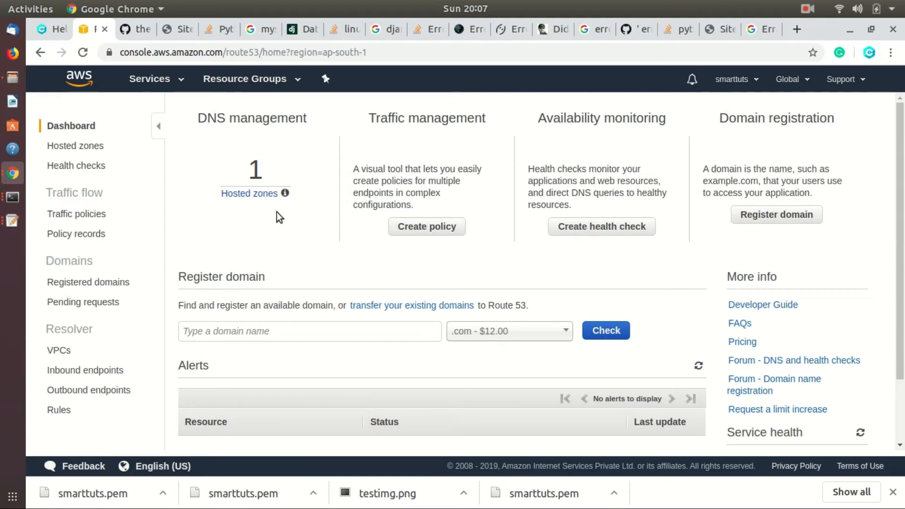
mouse_move(249, 193)
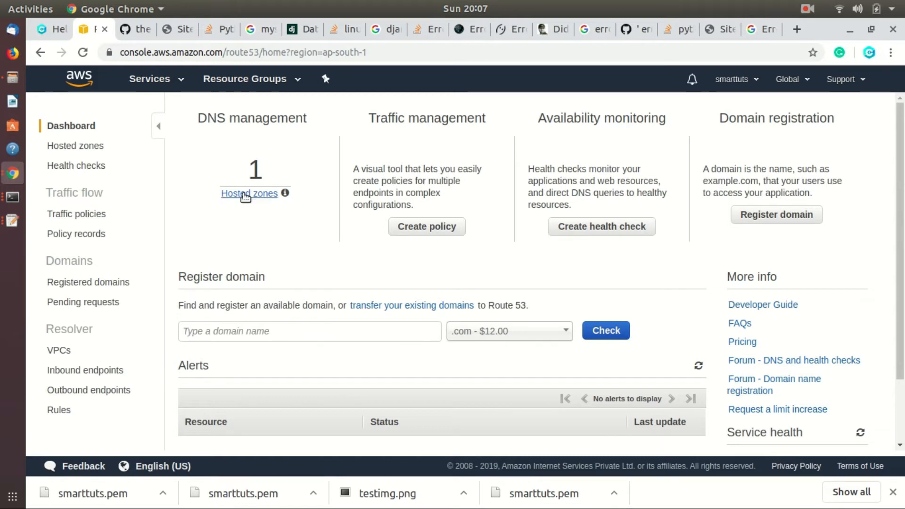
Under Hosted zones, create a new hosted zone with domain name smarttuts.com.
left_click(249, 193)
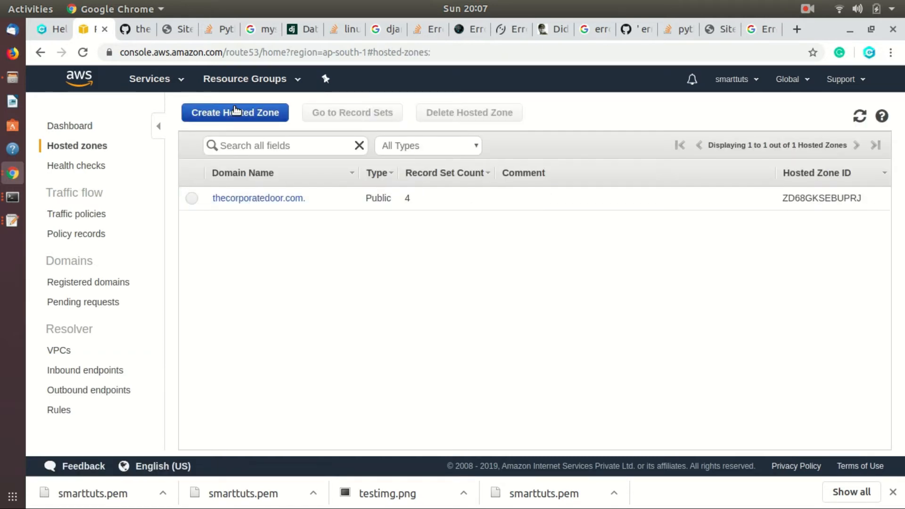
left_click(235, 112)
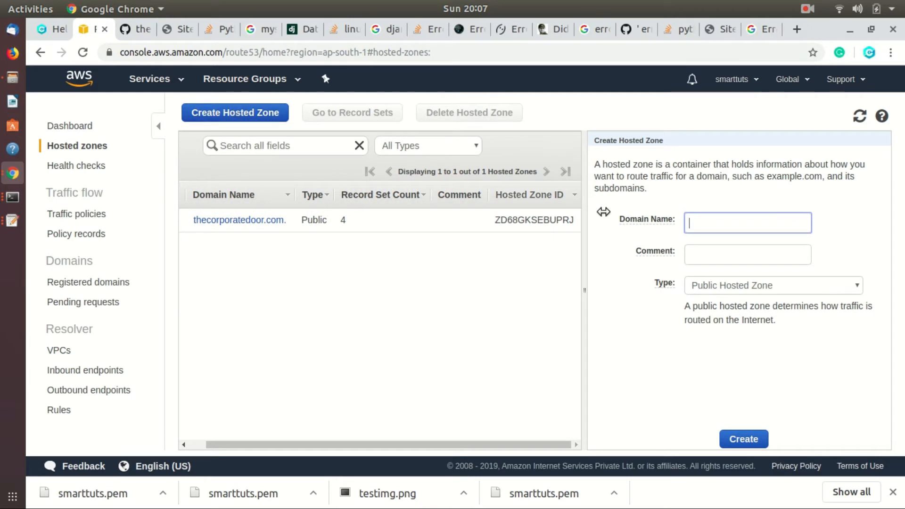
type("smarttuts")
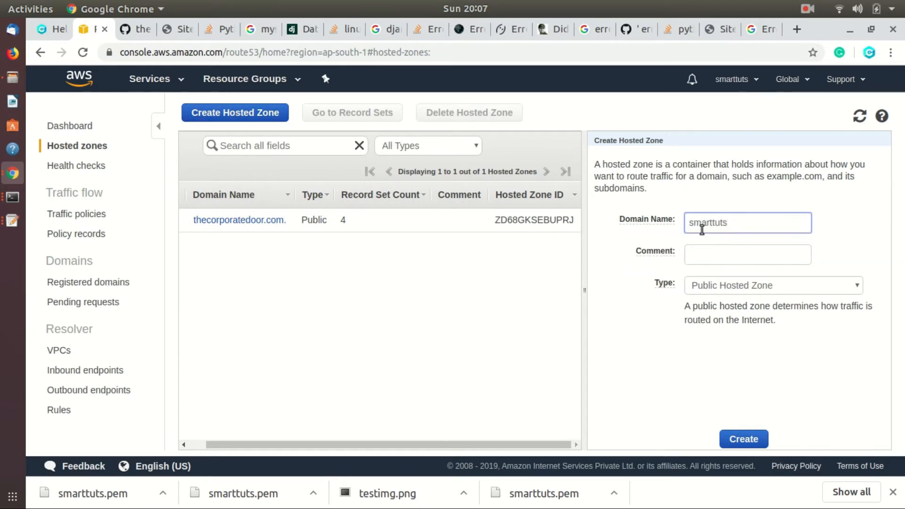
type(".com")
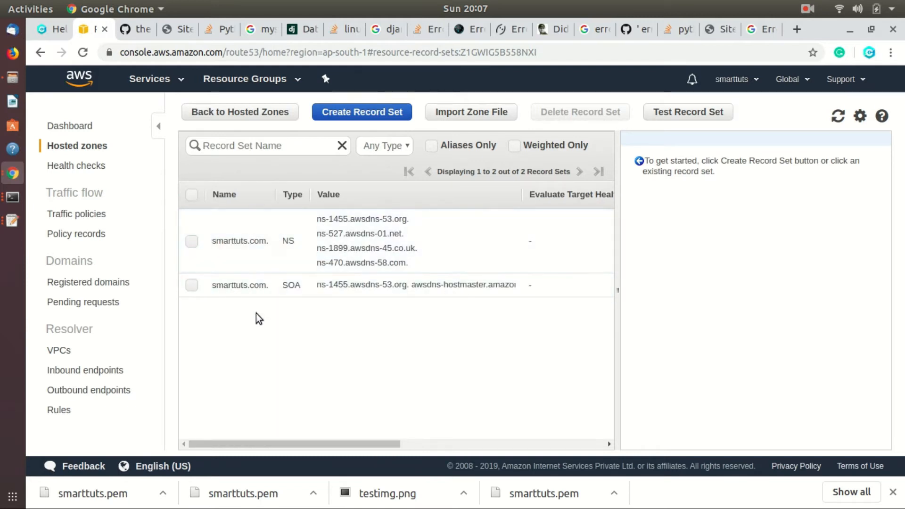
Create a www A record set pointing to 52.66.238.206.
left_click(361, 112)
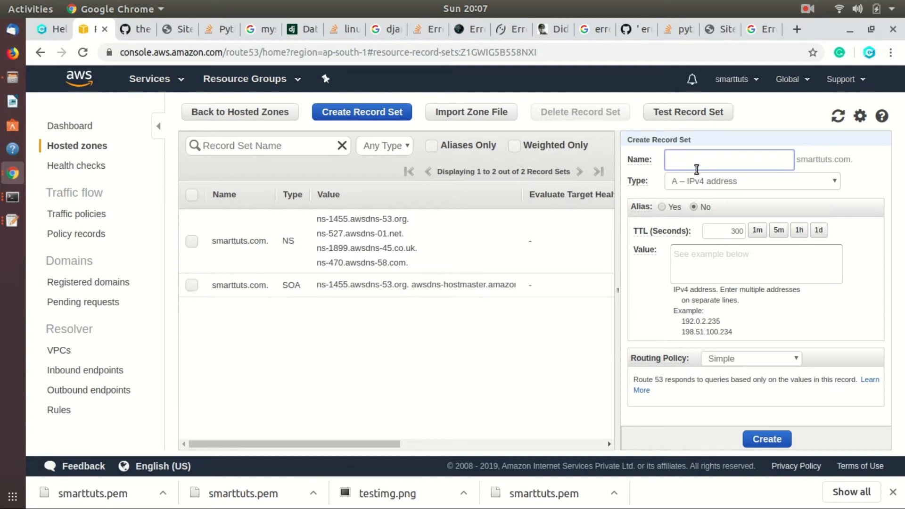
type("www")
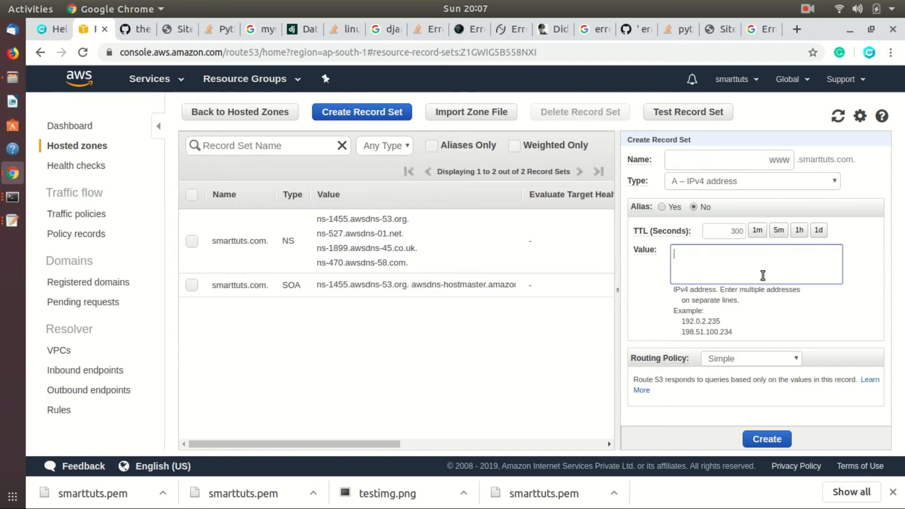
type("52.66.238.206")
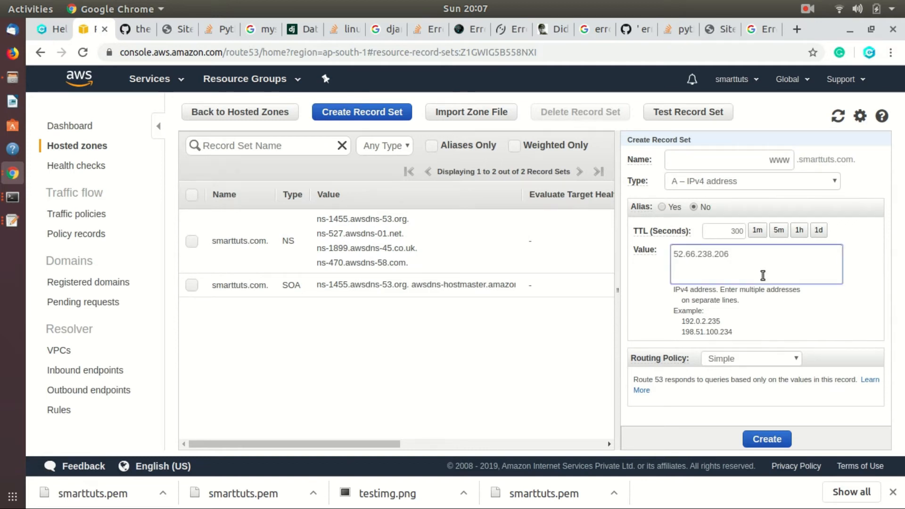
mouse_move(829, 326)
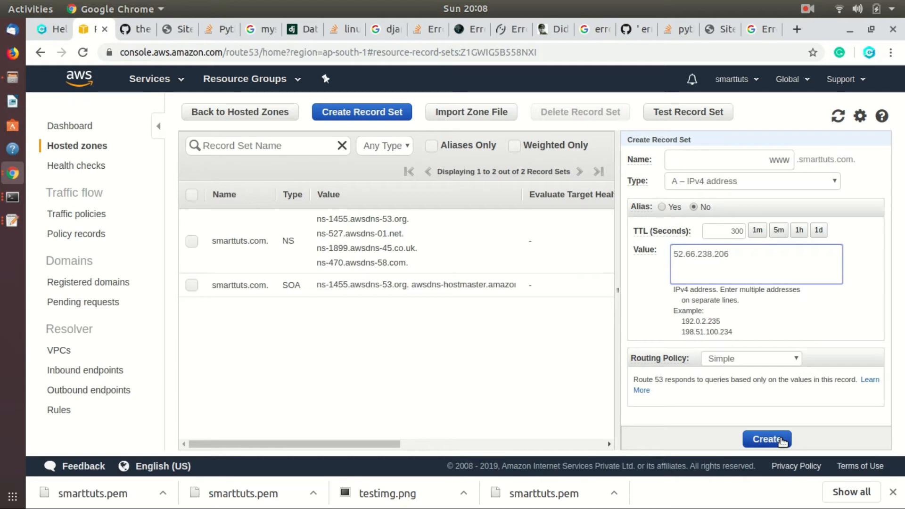
left_click(767, 439)
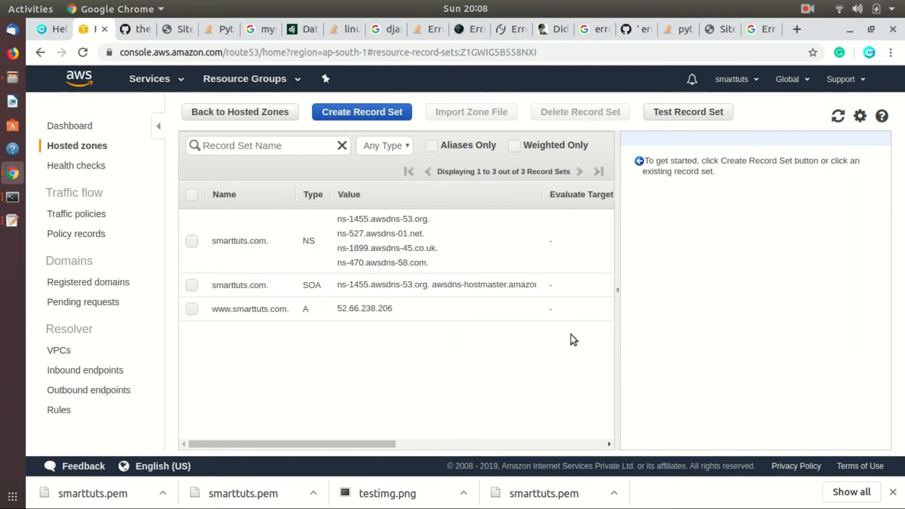
left_click(362, 111)
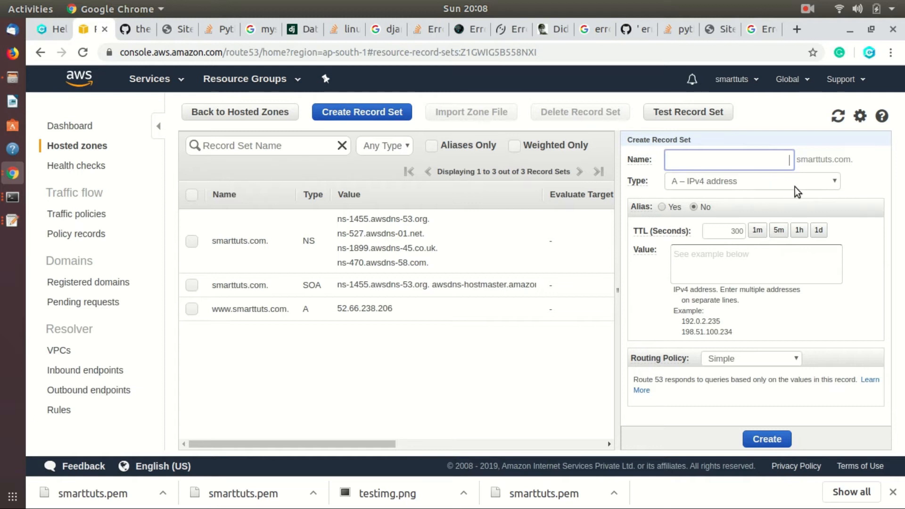
mouse_move(823, 191)
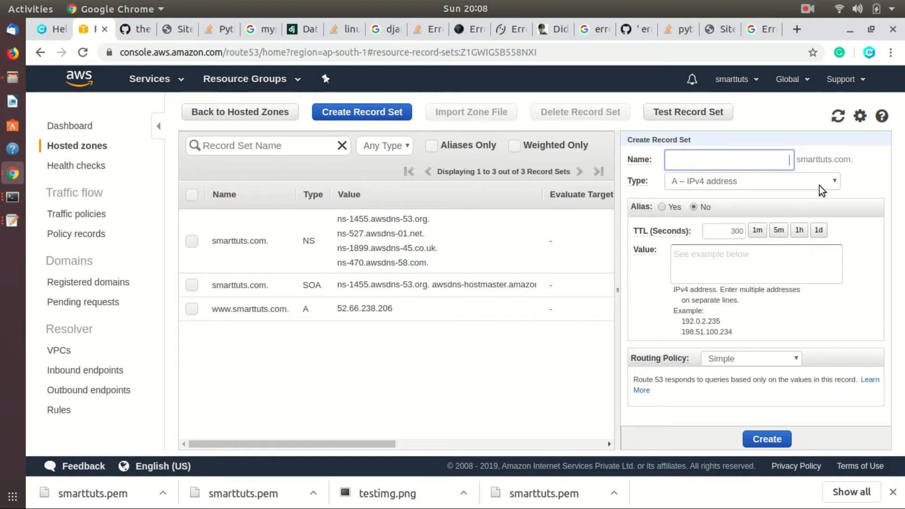
left_click(662, 206)
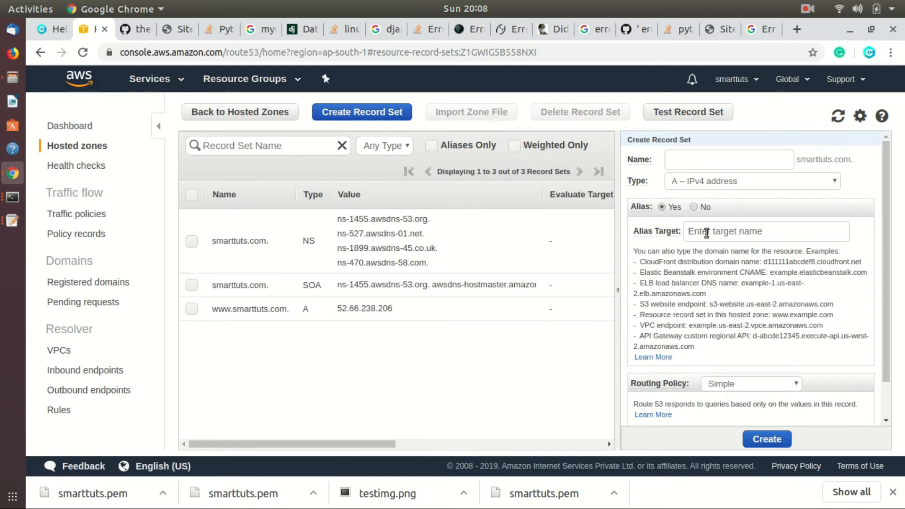
type("www")
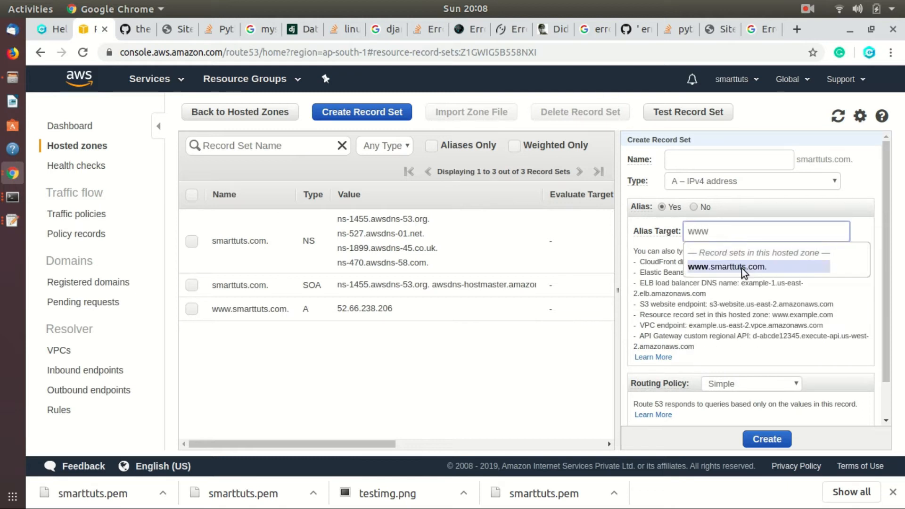
left_click(726, 266)
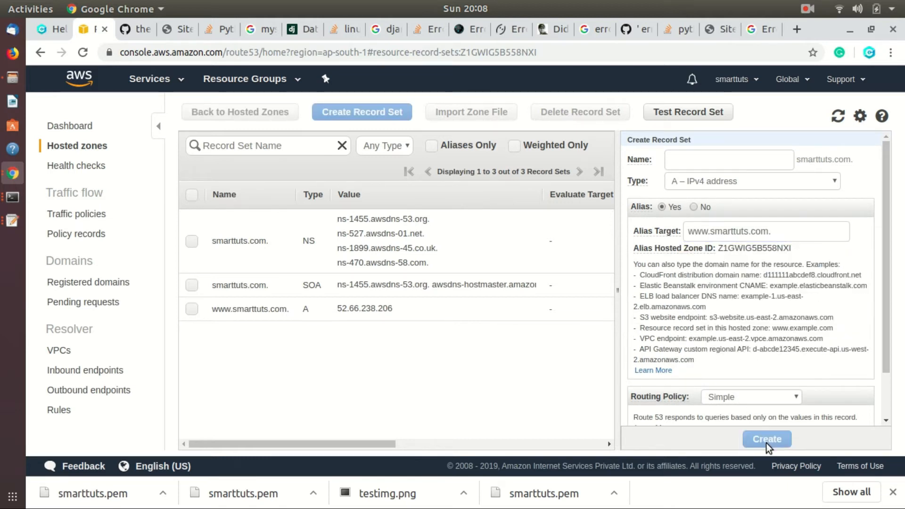
left_click(767, 439)
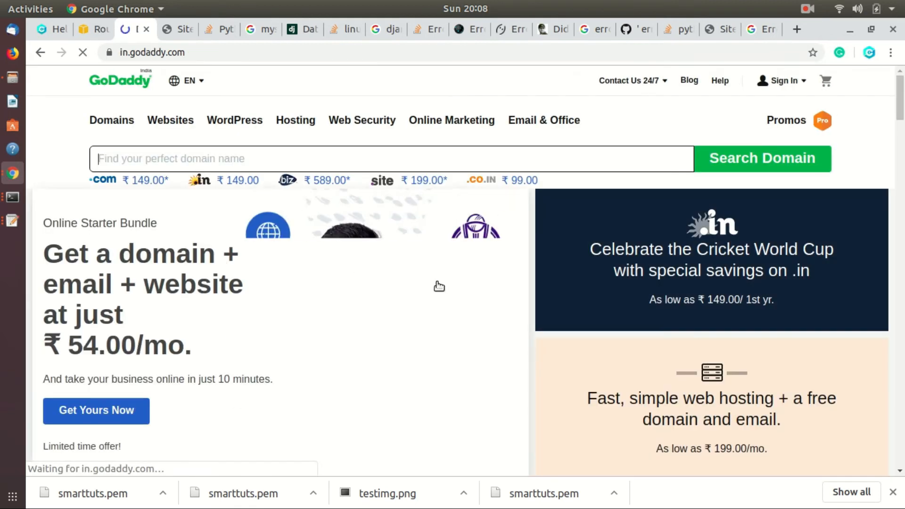
From the account menu's Products, open DNS settings for smarttuts.com.
left_click(781, 80)
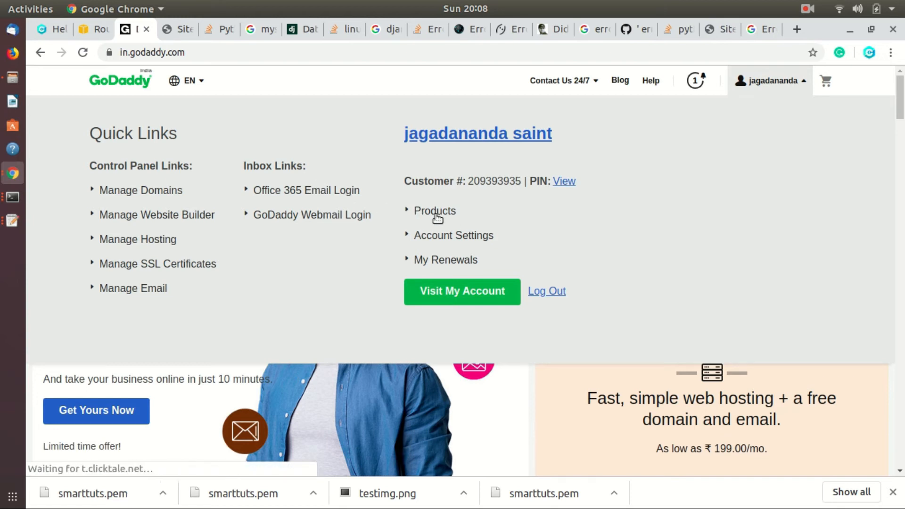
left_click(435, 211)
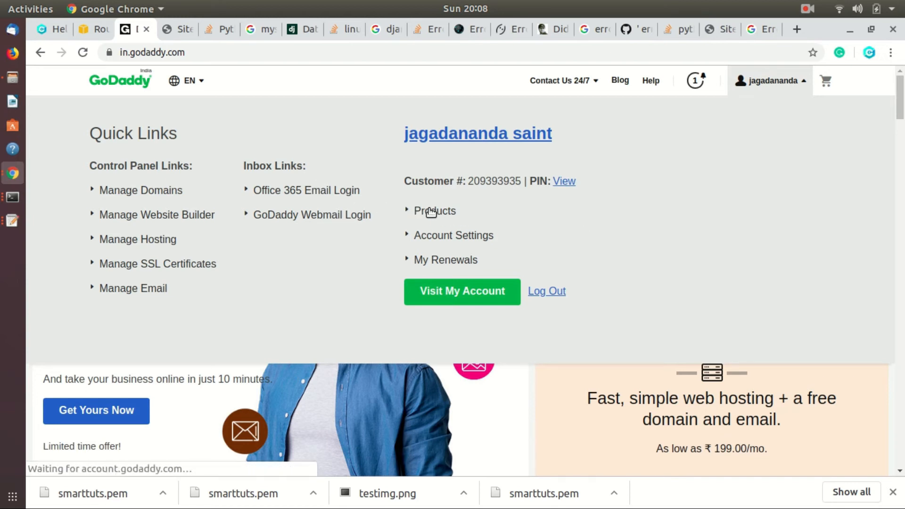
left_click(434, 211)
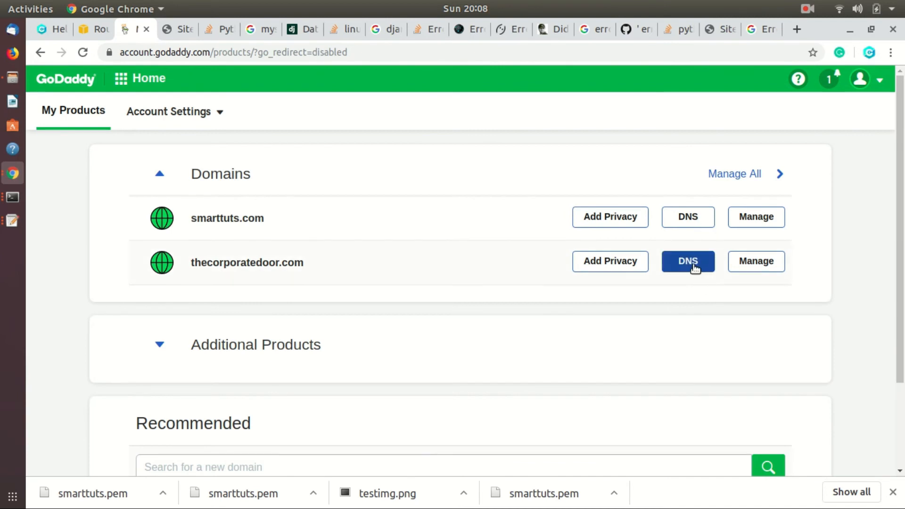
left_click(687, 217)
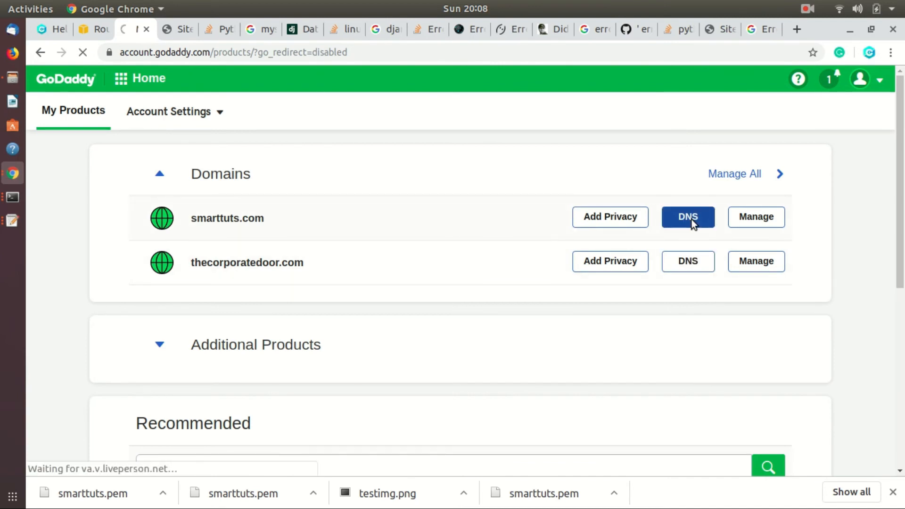
left_click(688, 216)
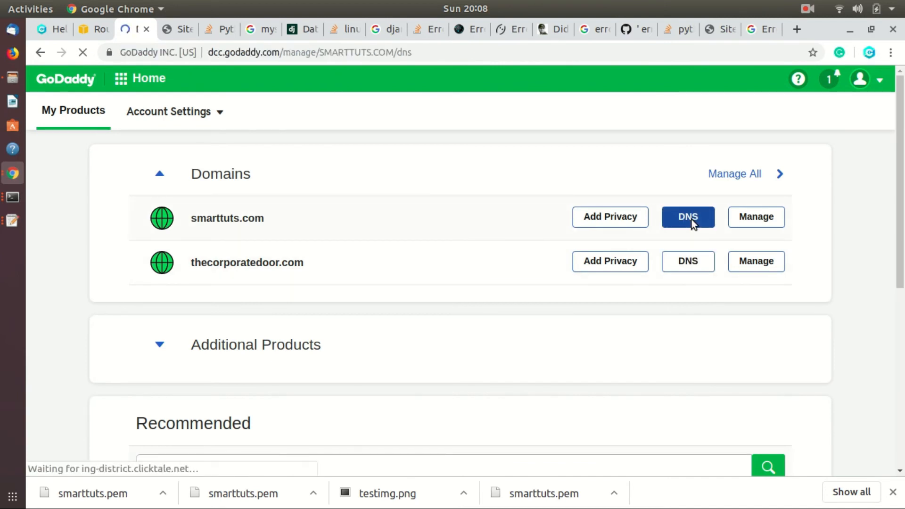
left_click(687, 217)
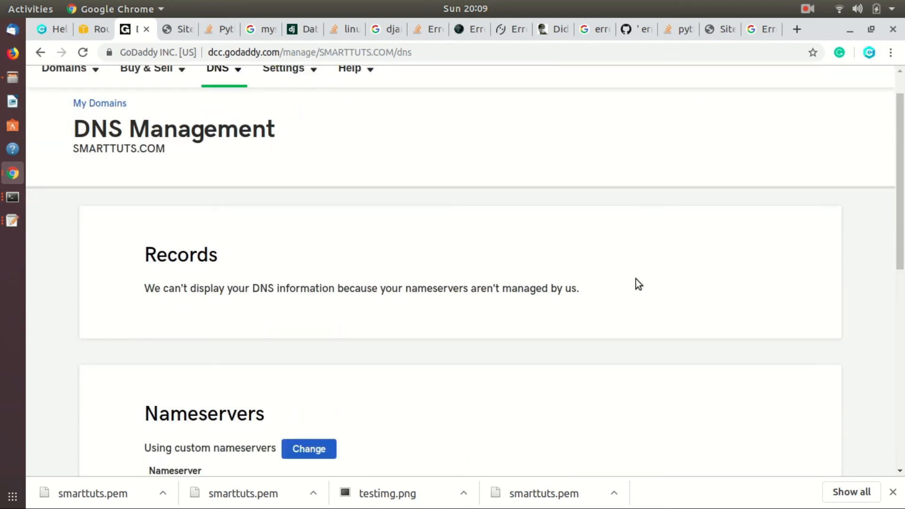
Start changing nameservers and enter the first Route 53 nameserver ns-527.awsdns-01.net.
scroll("down", 3)
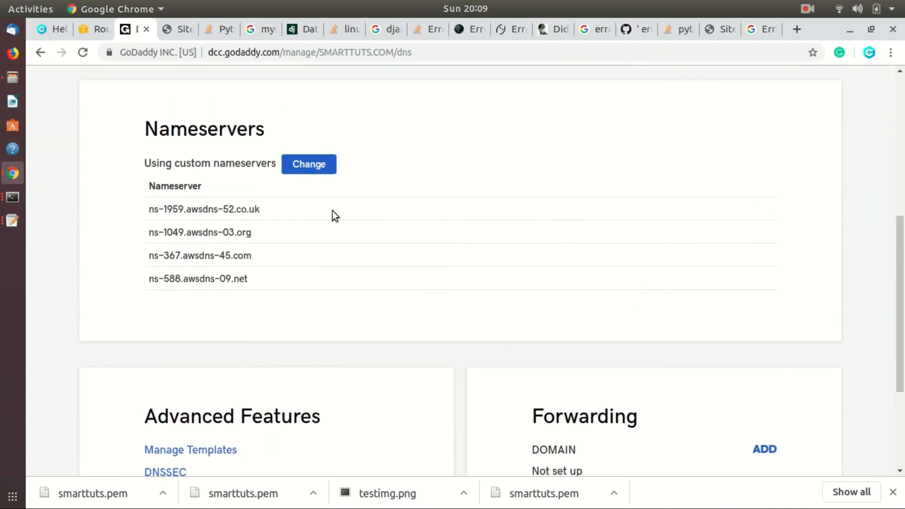
left_click(308, 165)
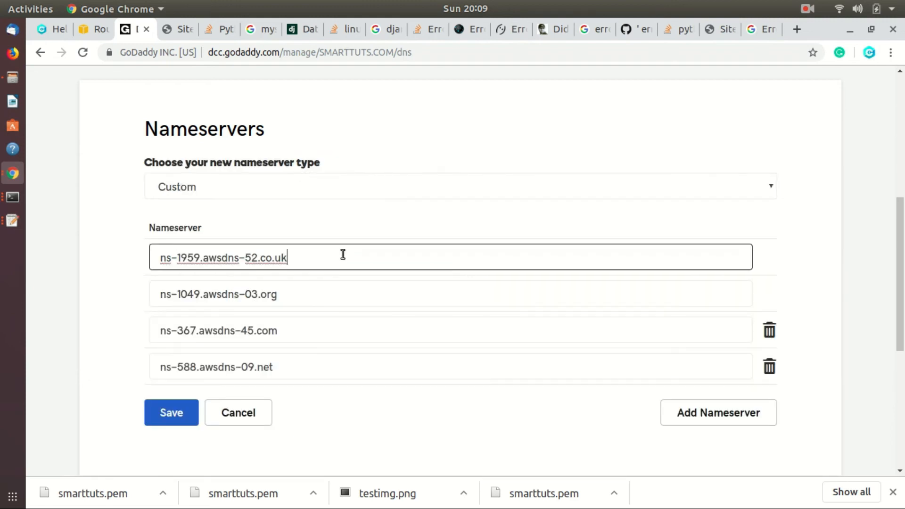
left_click(90, 29)
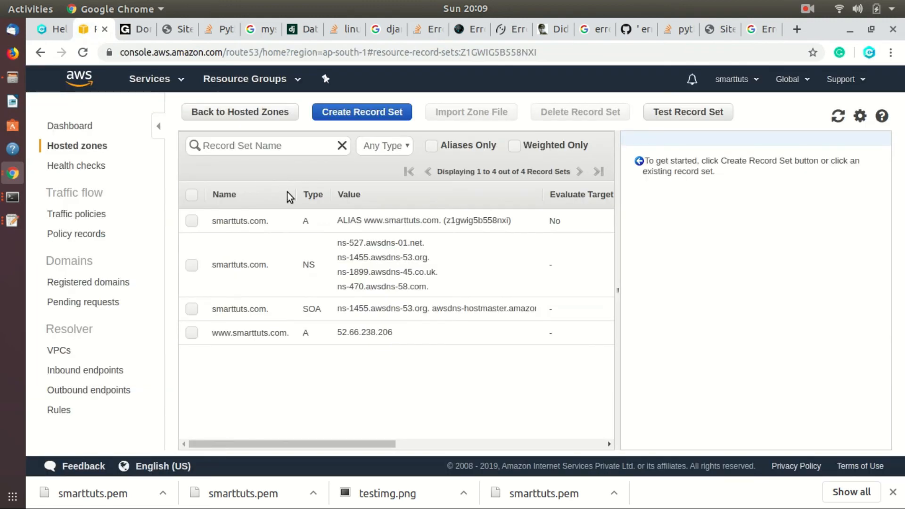
left_click(240, 264)
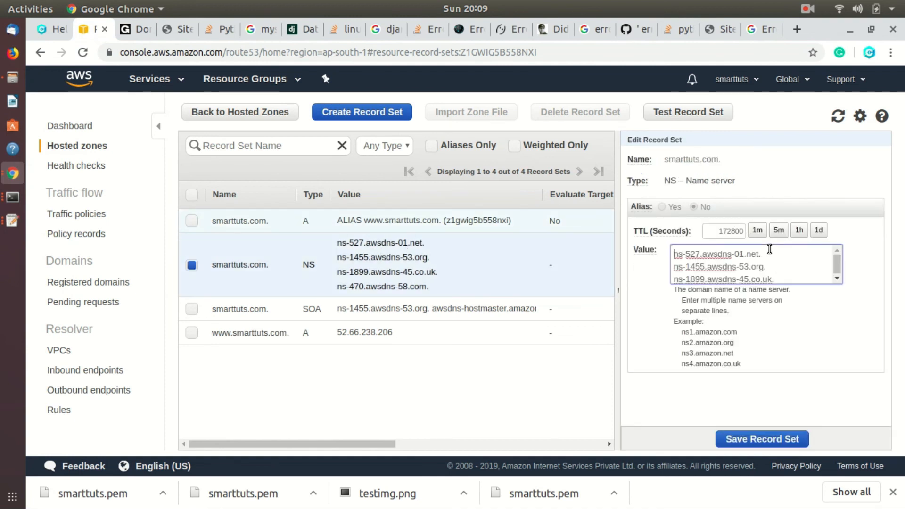
double_click(715, 255)
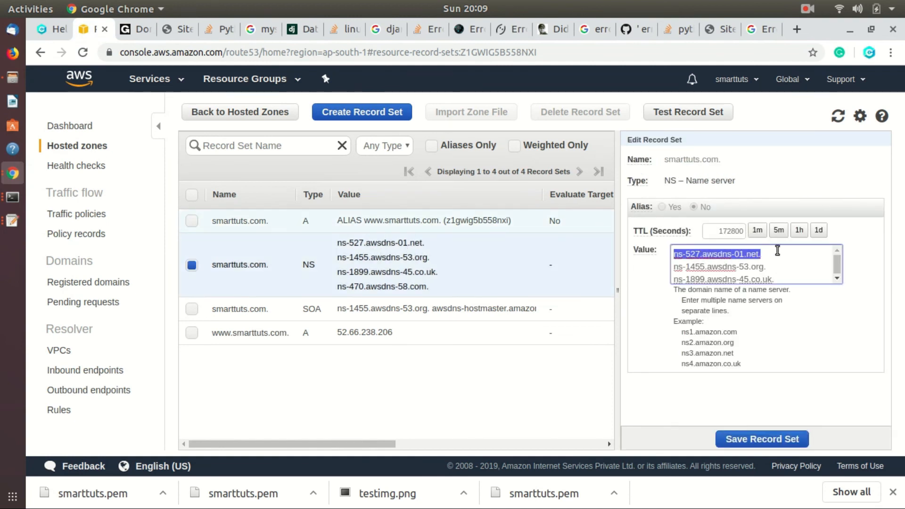
left_click(124, 29)
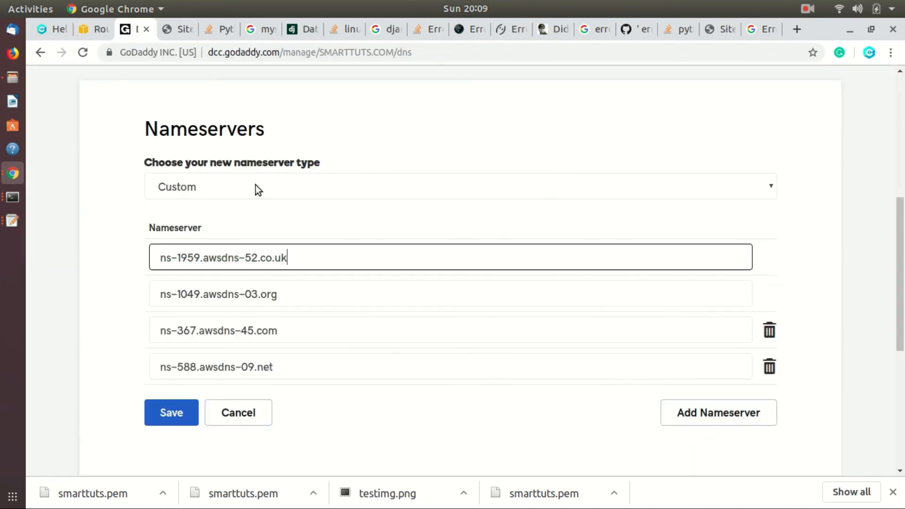
triple_click(224, 257)
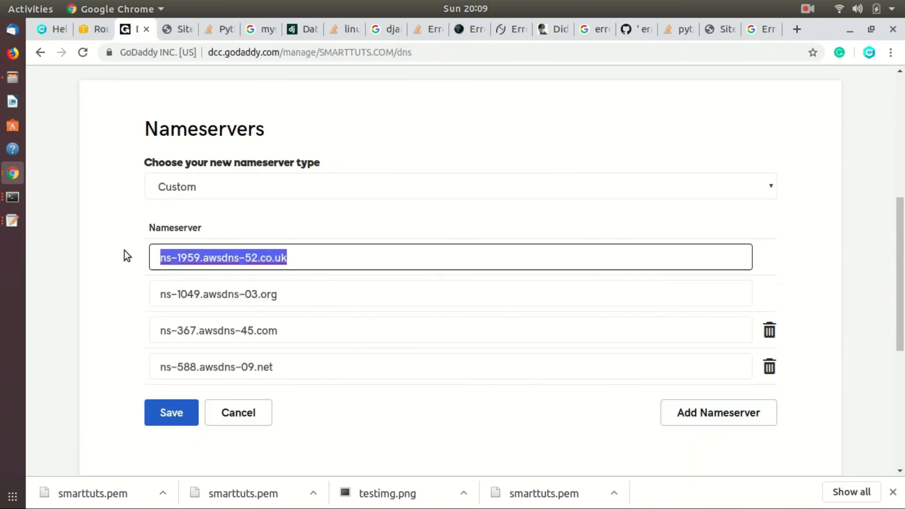
type("ns-527.awsdns-01.net")
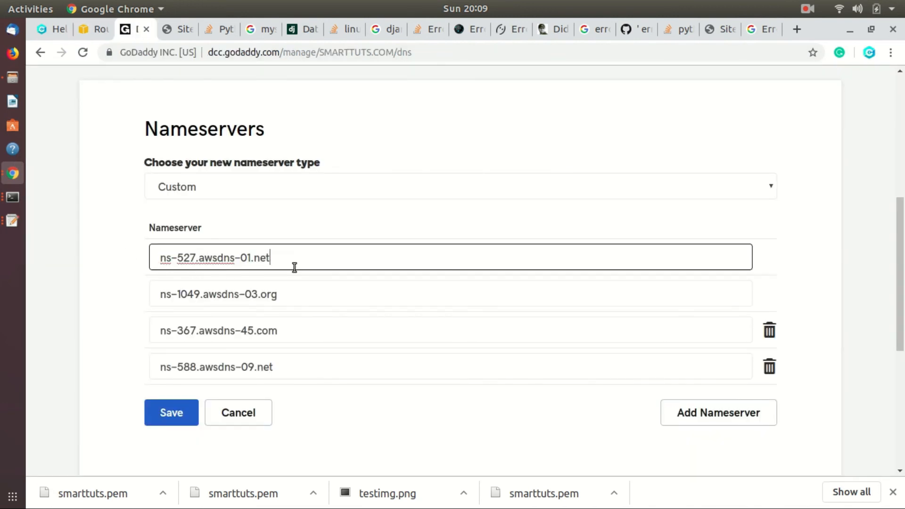
Enter ns-1455.awsdns-53.org. and the remaining Route 53 nameservers, then save.
left_click(92, 29)
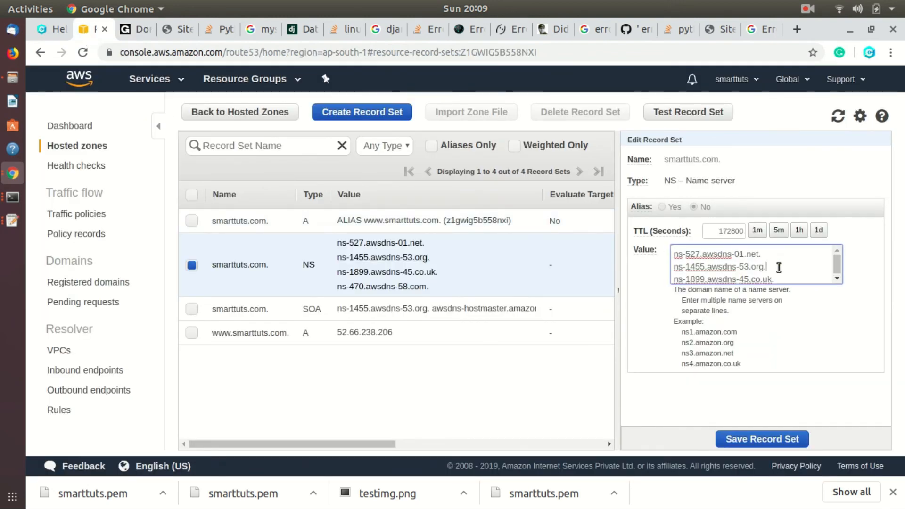
left_click(124, 29)
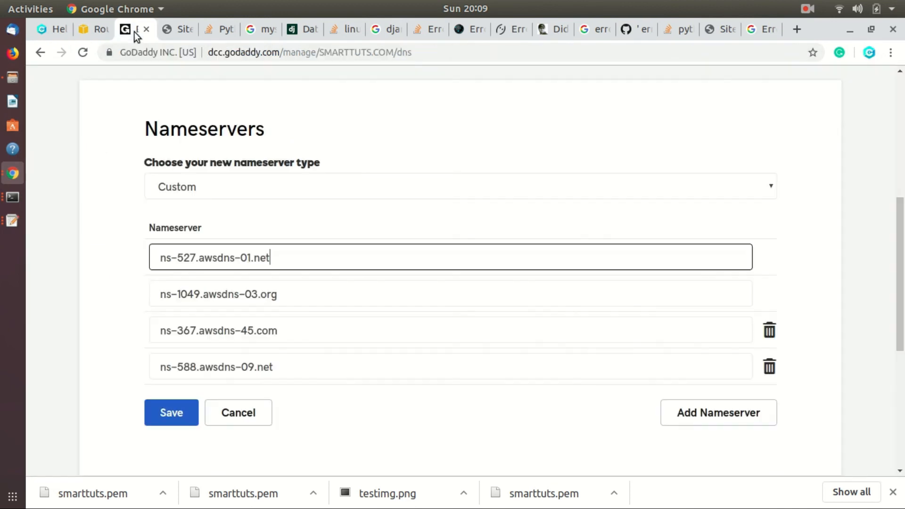
type("ns-1455.awsdns-53.org.")
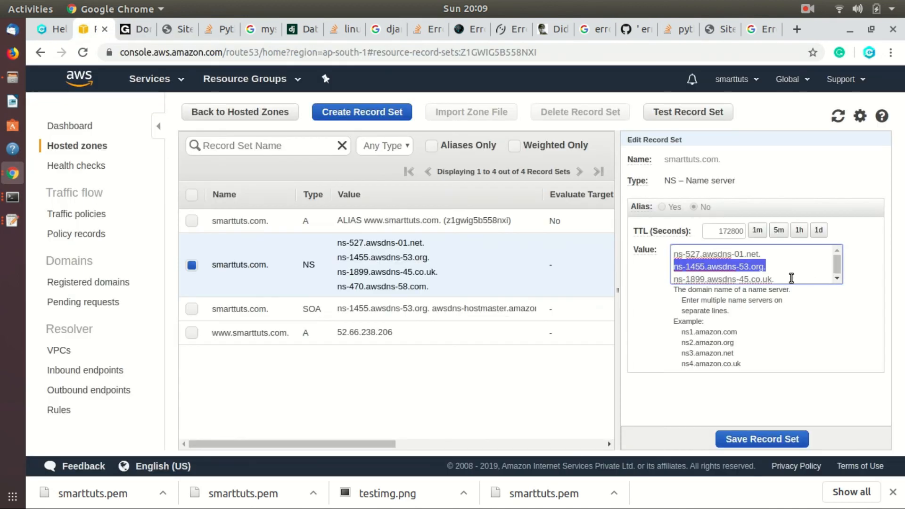
scroll("down", 3)
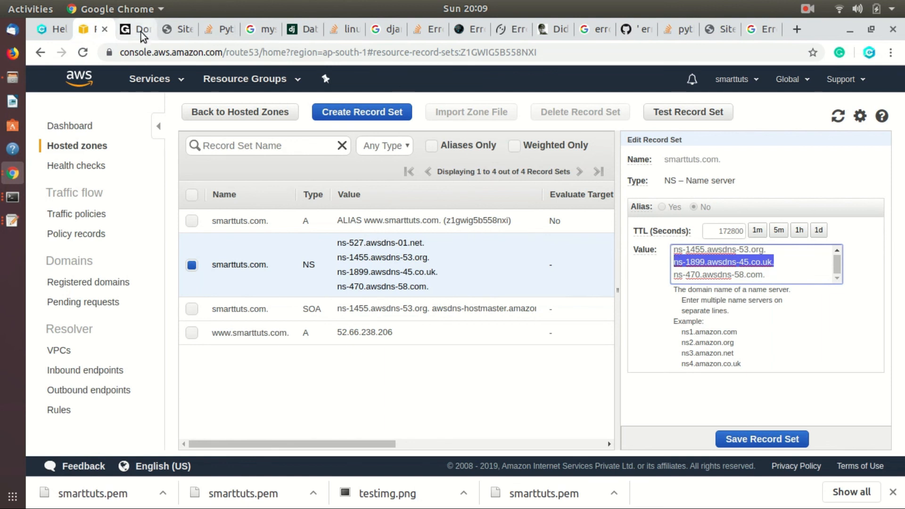
left_click(136, 29)
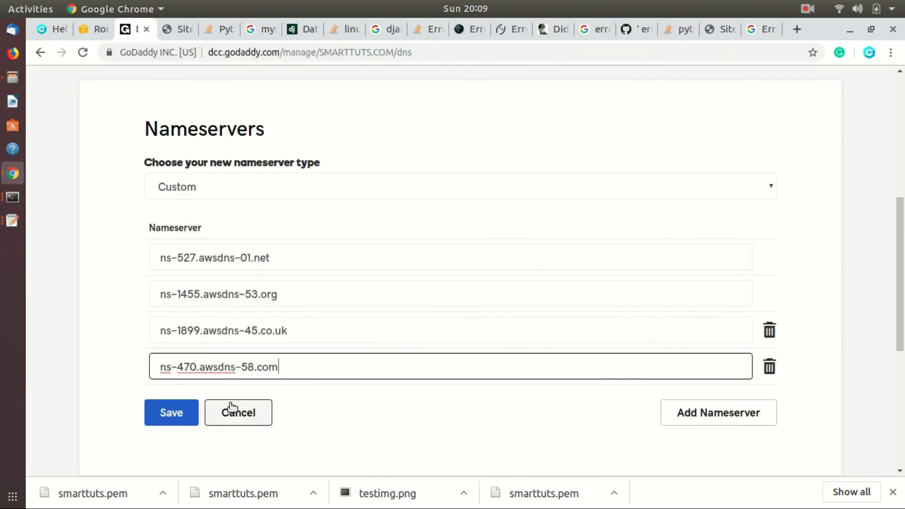
left_click(170, 412)
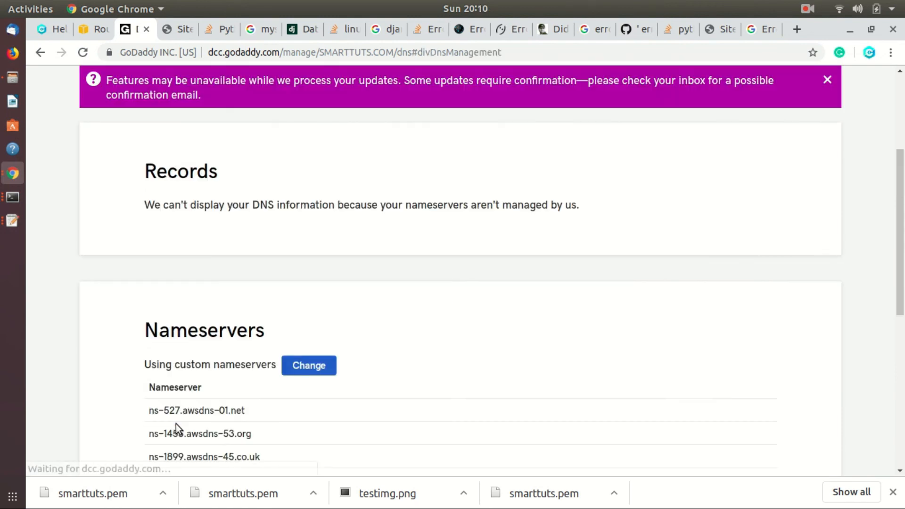